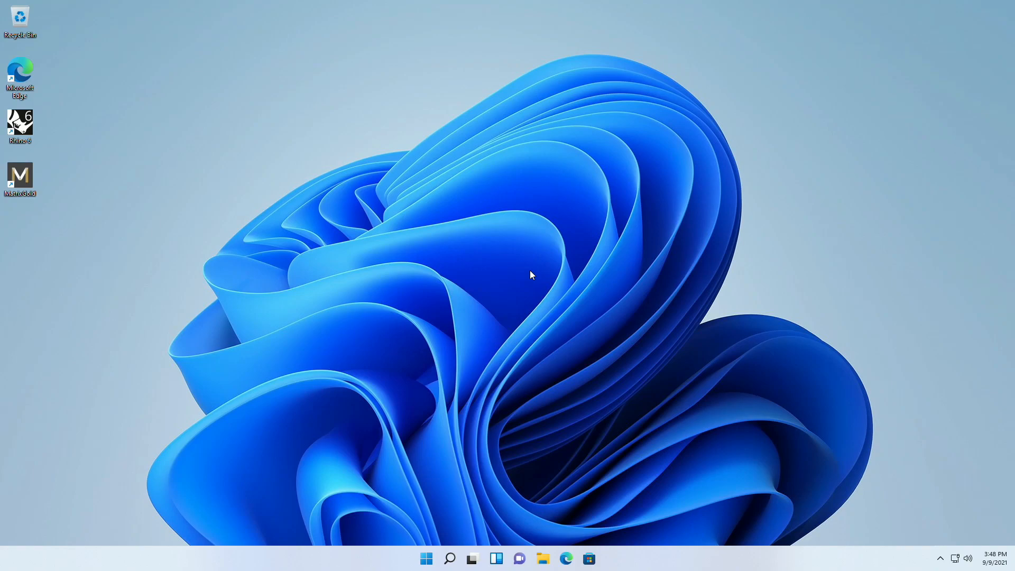
{"action": "mouse_move", "coordinate": [957, 559]}
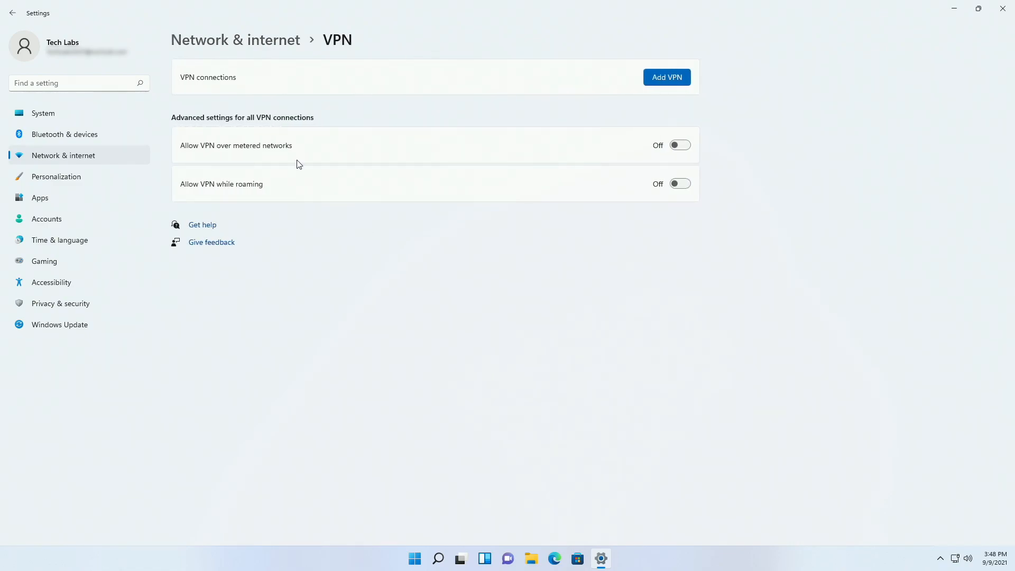
{"action": "mouse_move", "coordinate": [557, 544]}
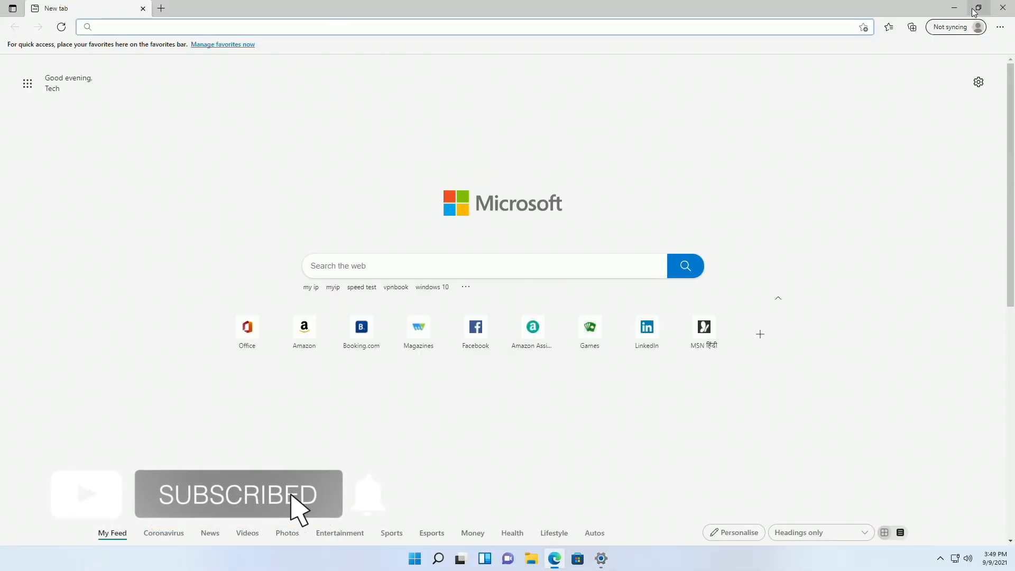
Step: Snap the Edge browser window beside the Settings VPN page
{"action": "left_click", "coordinate": [977, 8]}
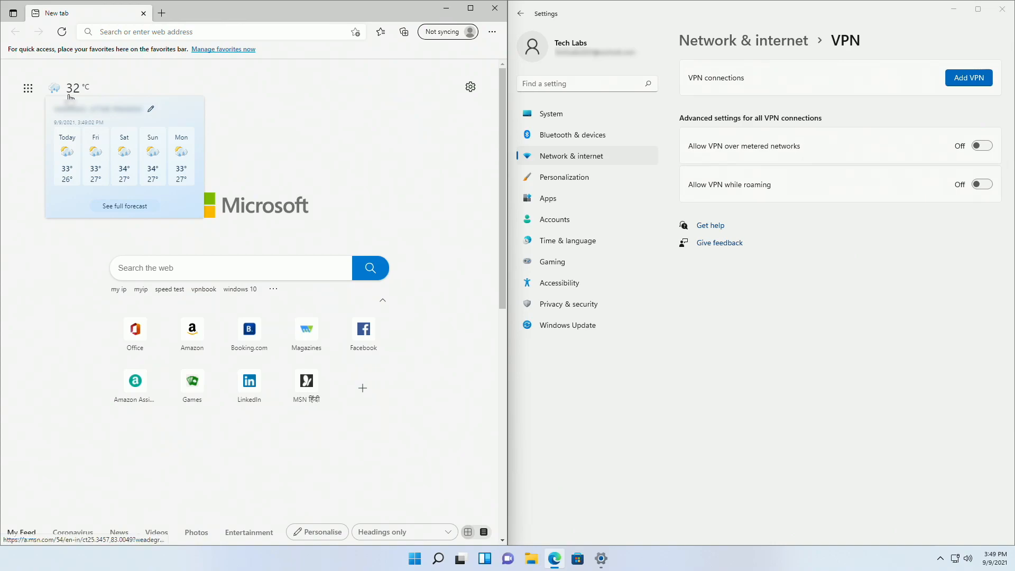
{"action": "mouse_move", "coordinate": [120, 131]}
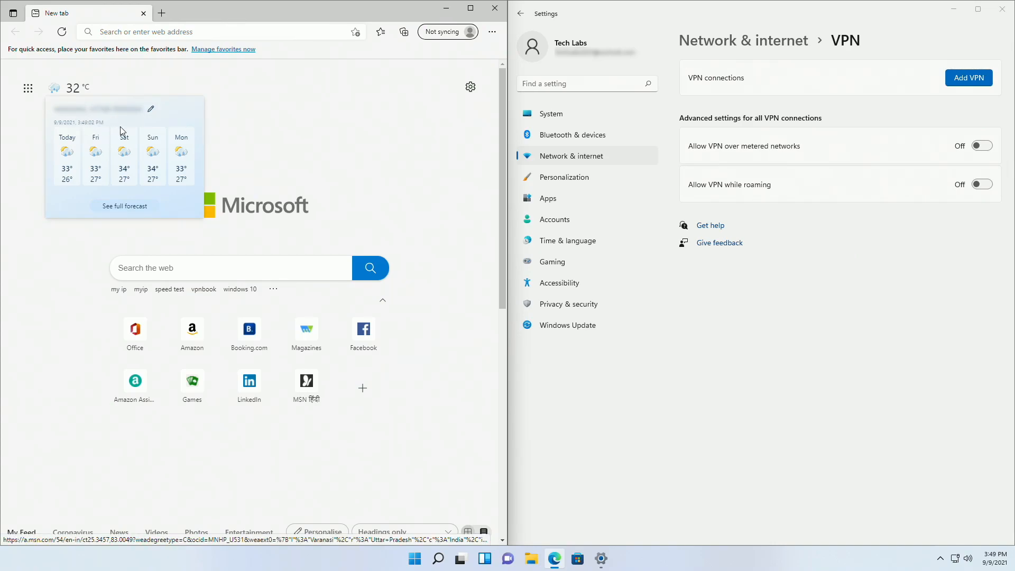
{"action": "mouse_move", "coordinate": [104, 131]}
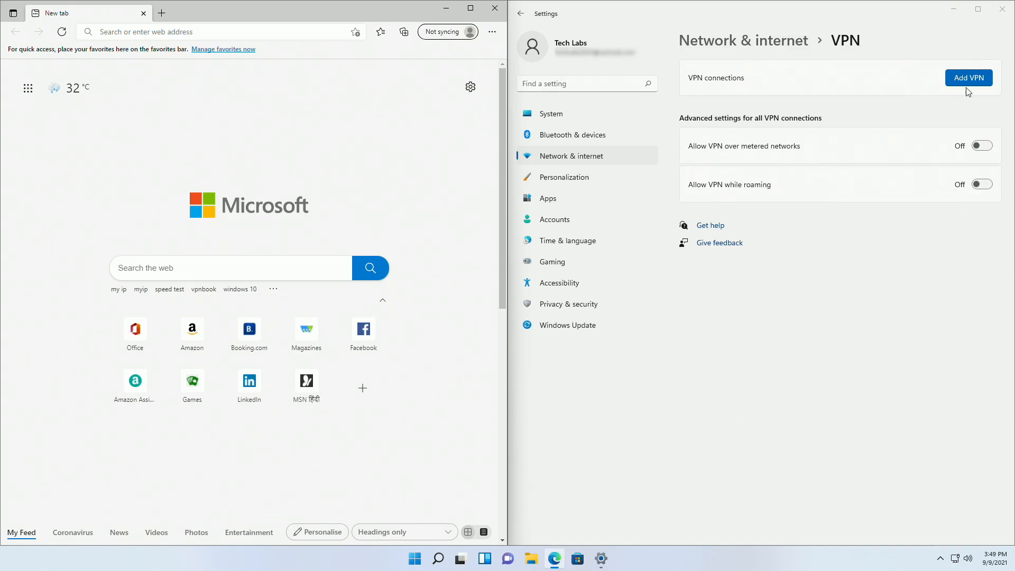
Step: Begin adding a VPN connection and pick Windows (built-in) as the provider
{"action": "left_click", "coordinate": [969, 77]}
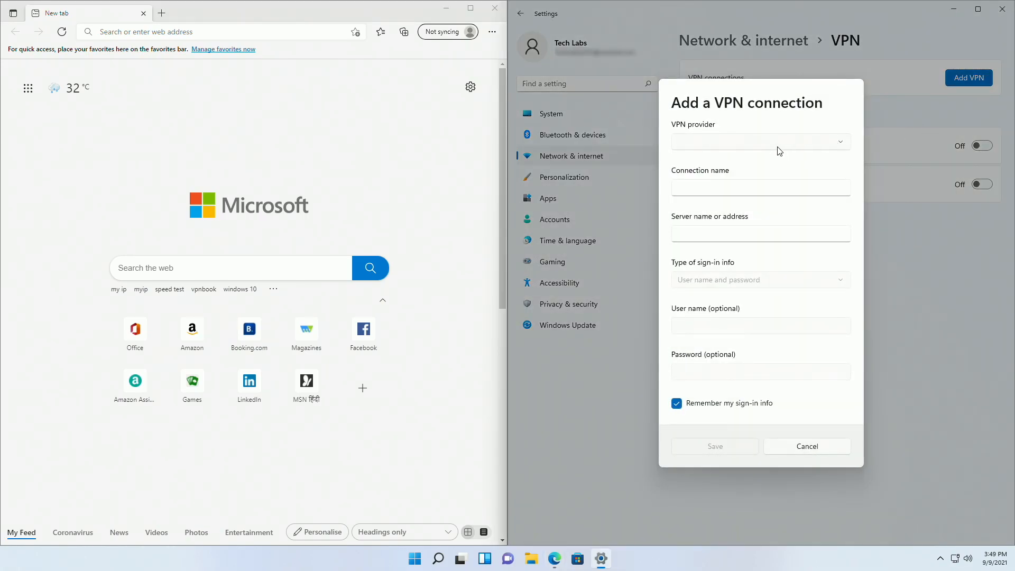
{"action": "left_click", "coordinate": [759, 142]}
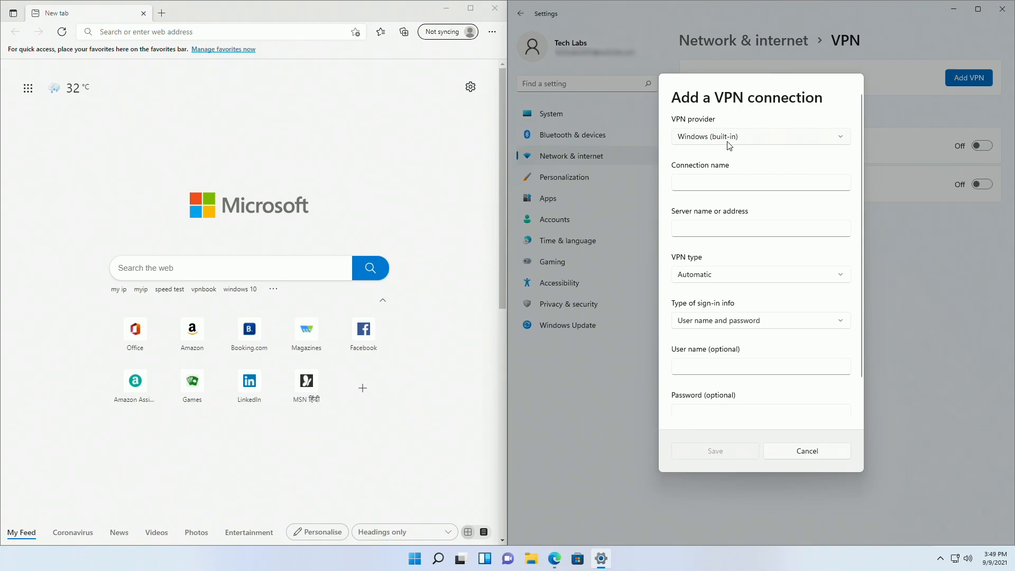
{"action": "mouse_move", "coordinate": [256, 51]}
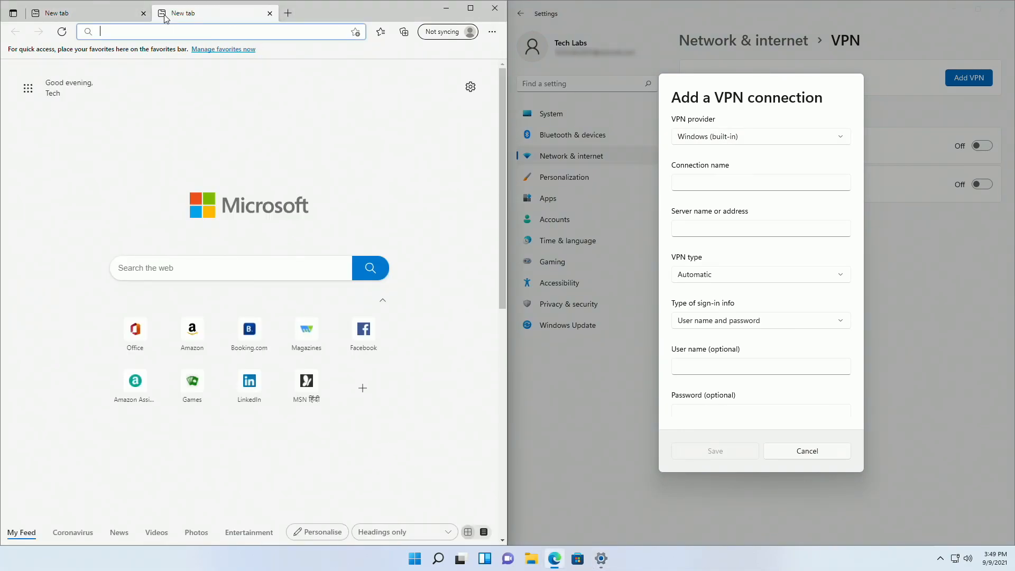
Step: Browse to vpnbook.com and reveal the PPTP server addresses and login details
{"action": "type", "text": "vpnbook.com"}
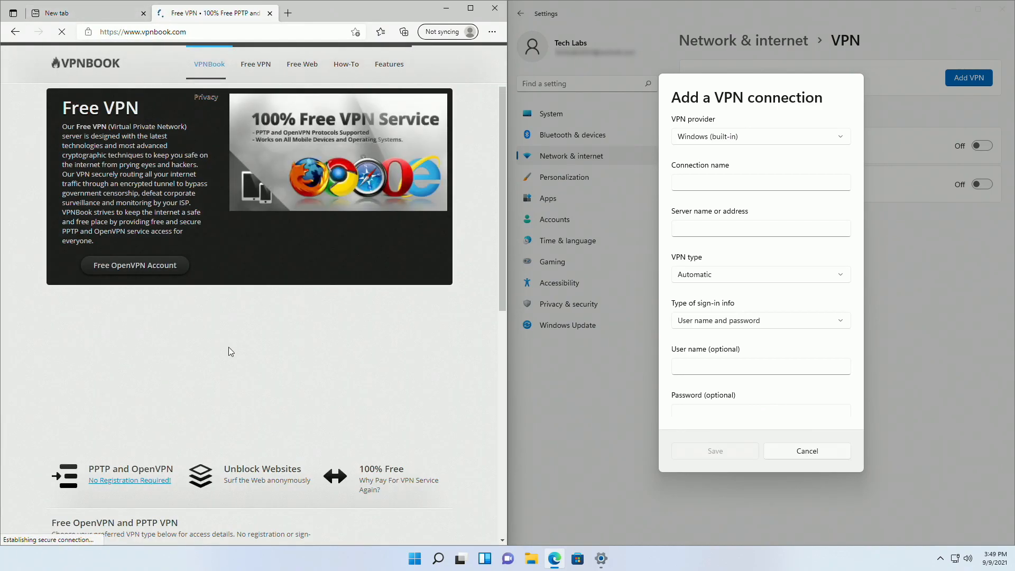
{"action": "scroll", "scroll_direction": "down", "scroll_amount": 3}
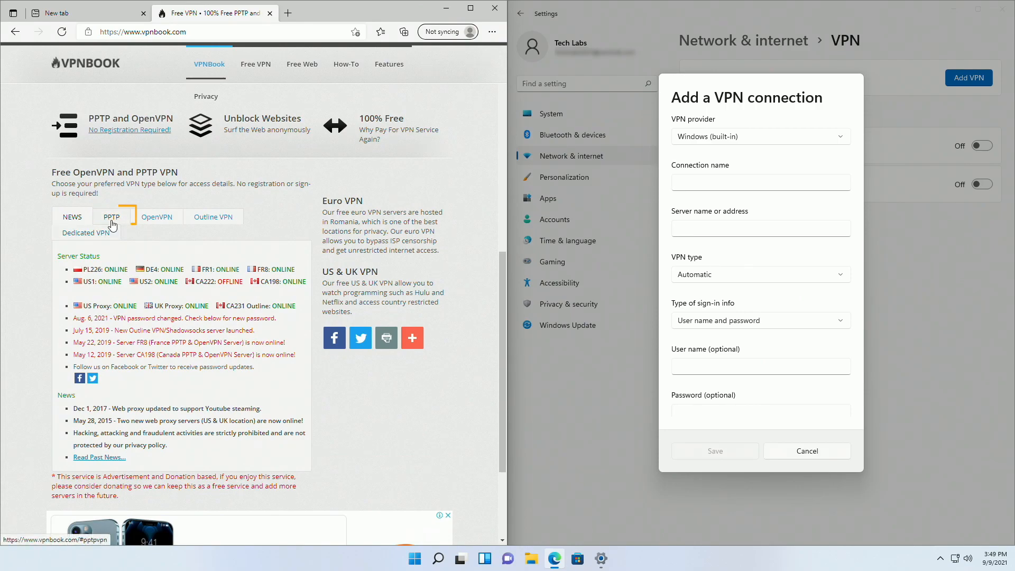
{"action": "left_click", "coordinate": [111, 216]}
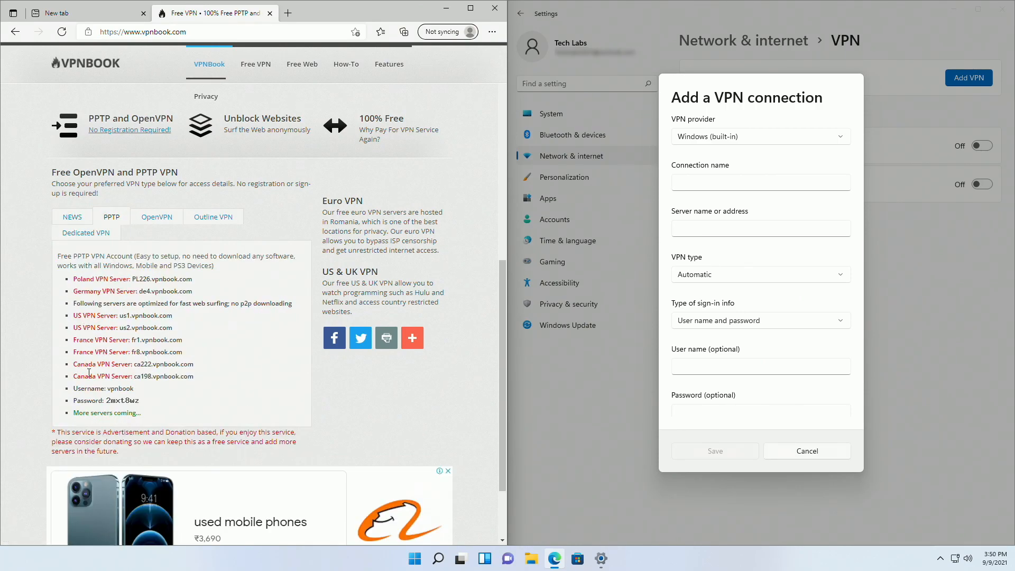
{"action": "mouse_move", "coordinate": [227, 334]}
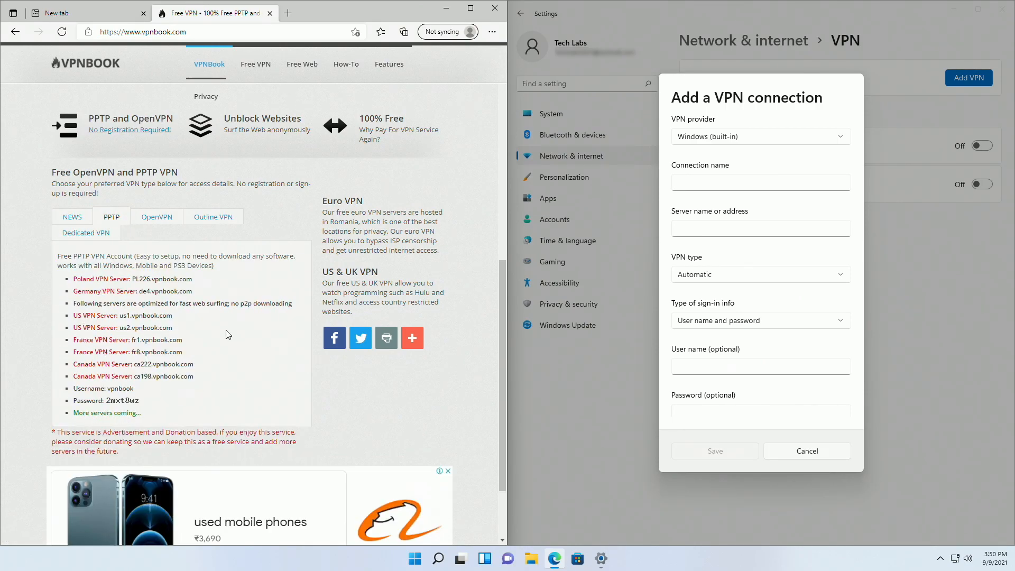
Step: Name the connection VPNBOOK with server address ca198.vpnbook.com
{"action": "type", "text": "VPN"}
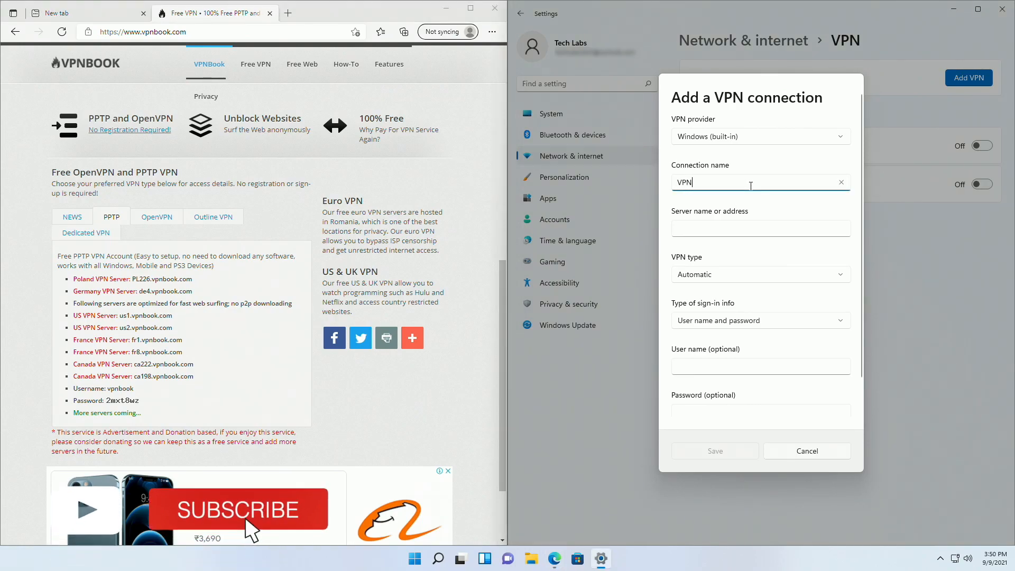
{"action": "type", "text": "BOOK"}
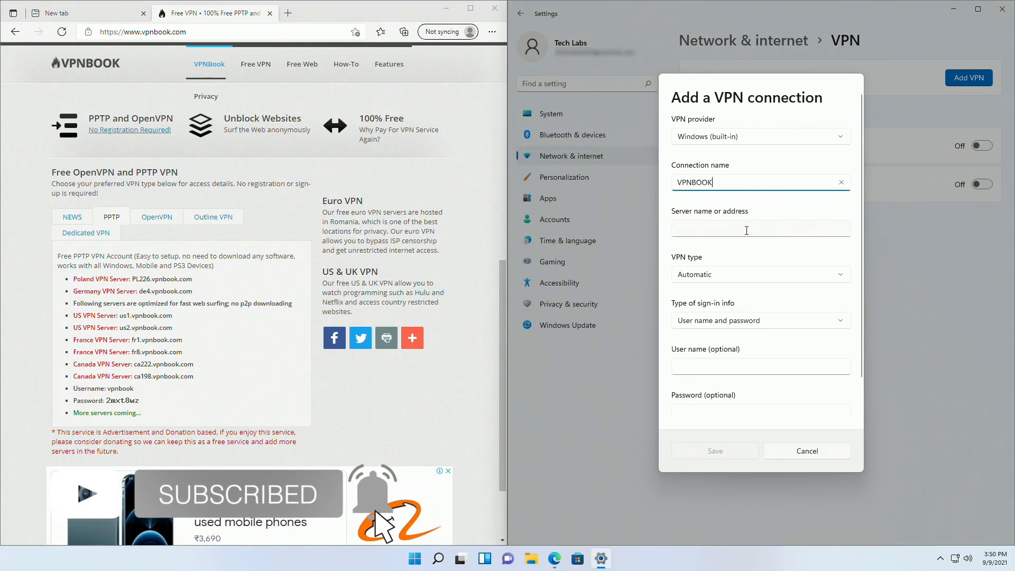
{"action": "left_click", "coordinate": [760, 228]}
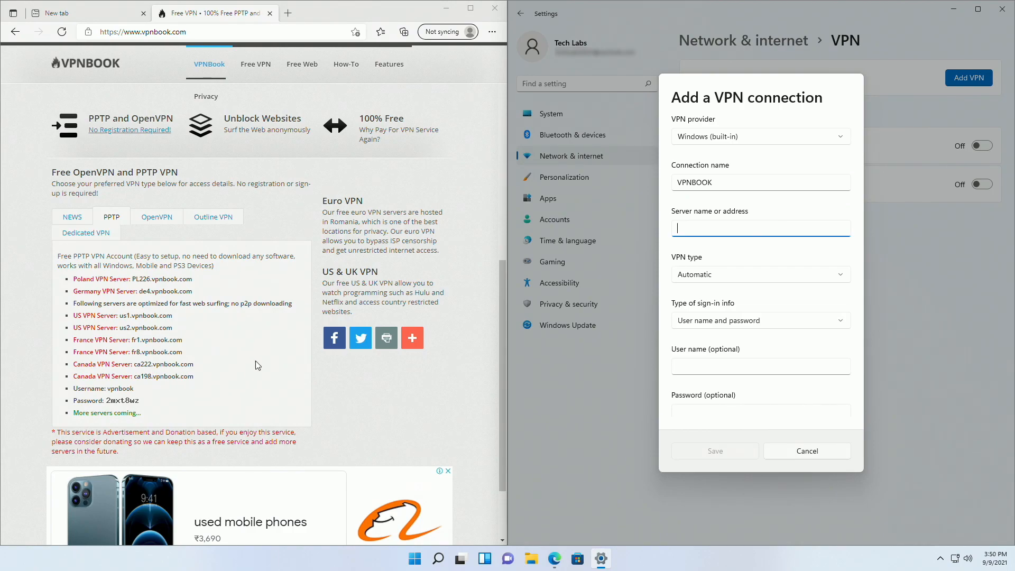
{"action": "type", "text": "ca198.vpn"}
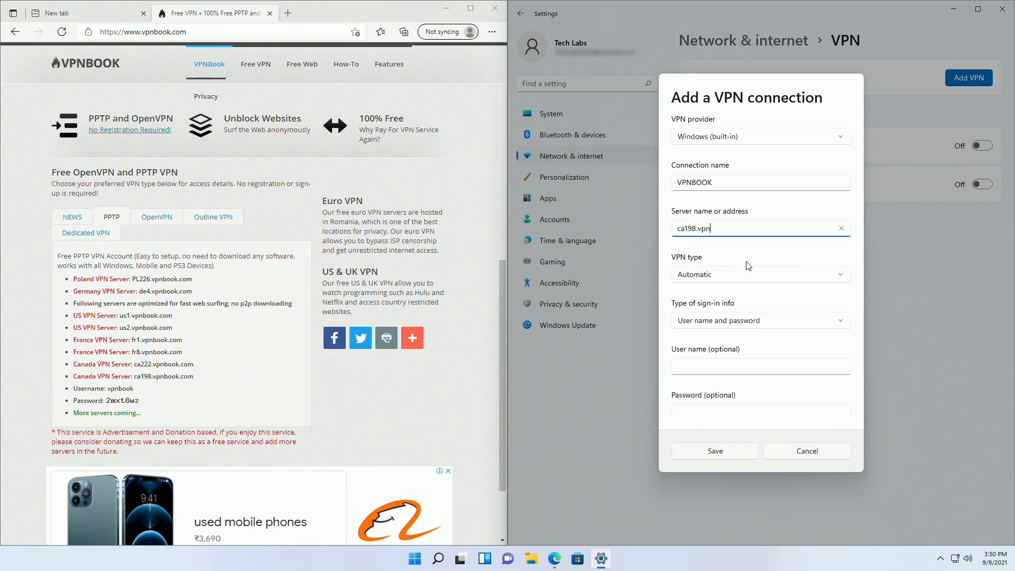
{"action": "type", "text": "book.com"}
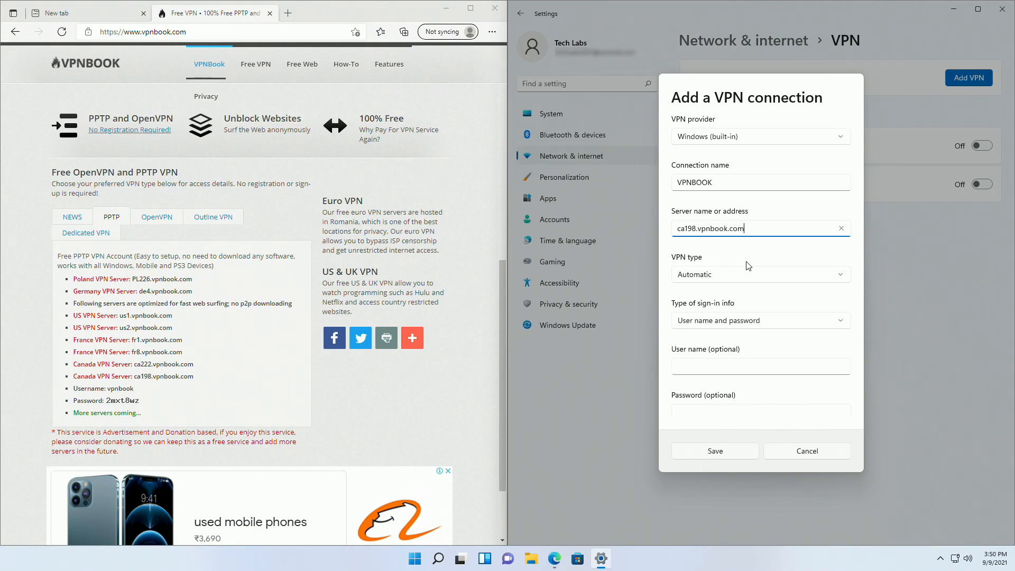
Step: Set the VPN type to PPTP and enter the username vpnbook
{"action": "left_click", "coordinate": [761, 274]}
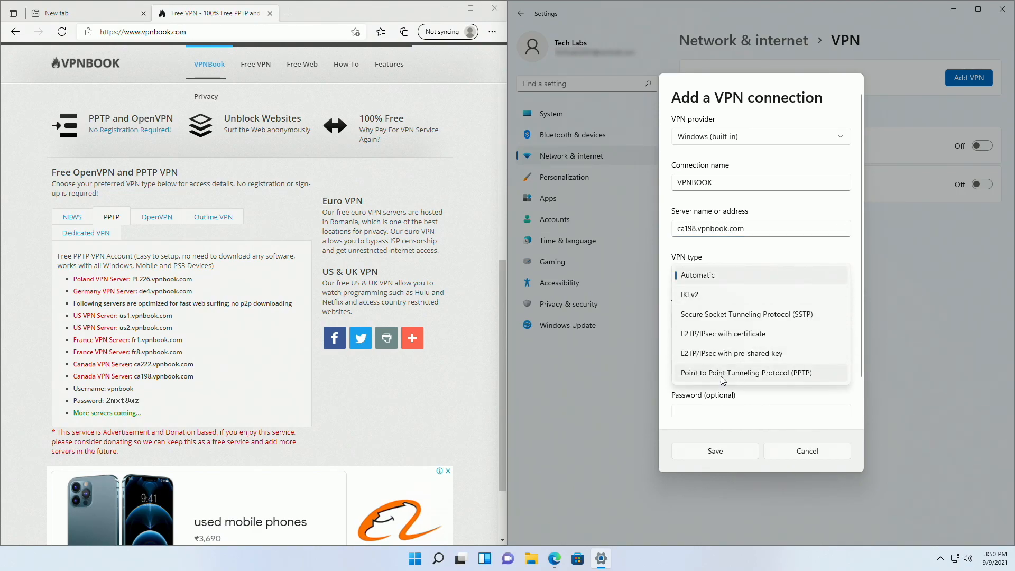
{"action": "left_click", "coordinate": [745, 372]}
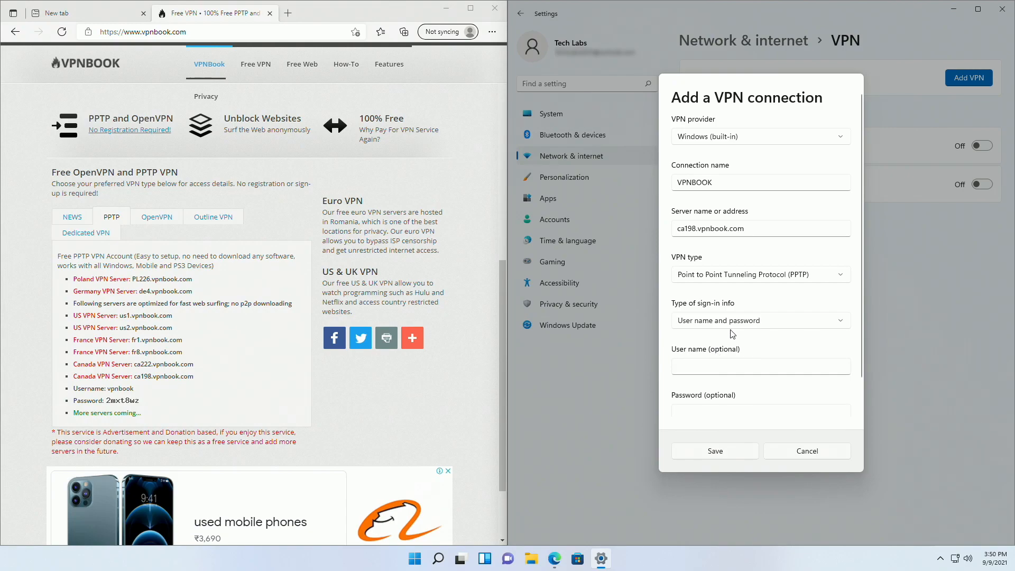
{"action": "left_click", "coordinate": [760, 366]}
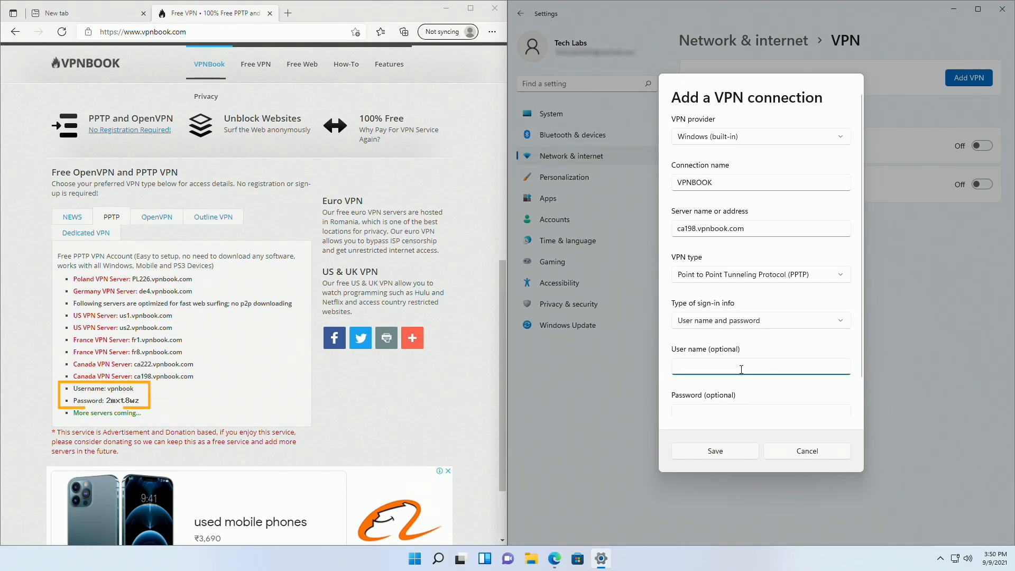
{"action": "type", "text": "vpnbook"}
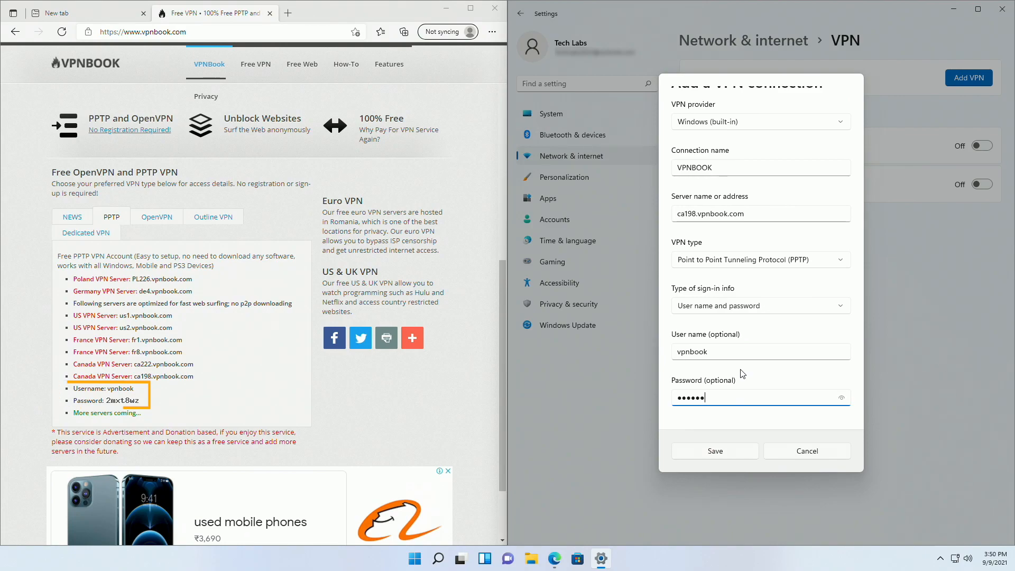
Step: Save the VPNBOOK connection and close the VPNBook website tab
{"action": "left_click", "coordinate": [715, 450]}
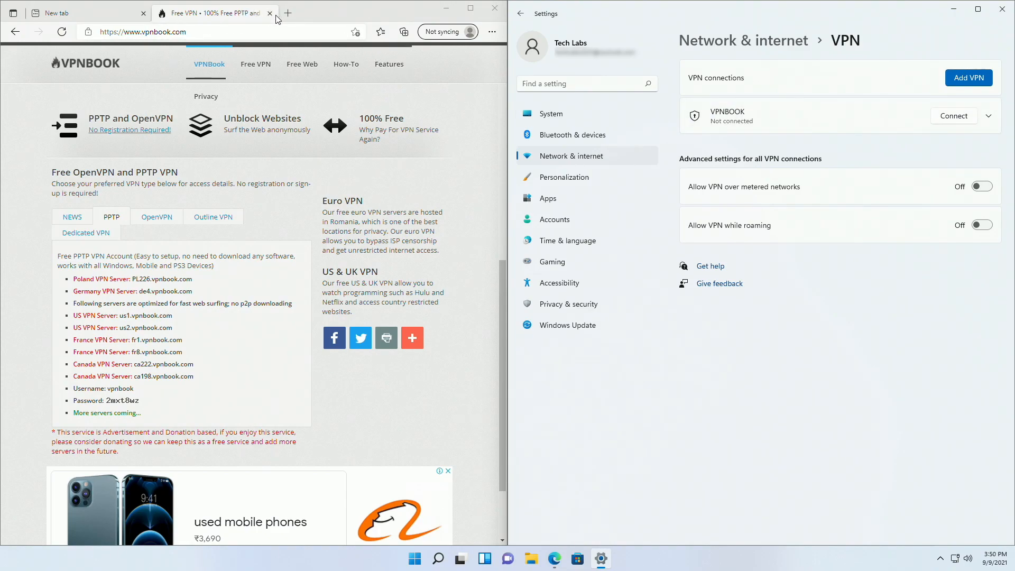
{"action": "left_click", "coordinate": [269, 12]}
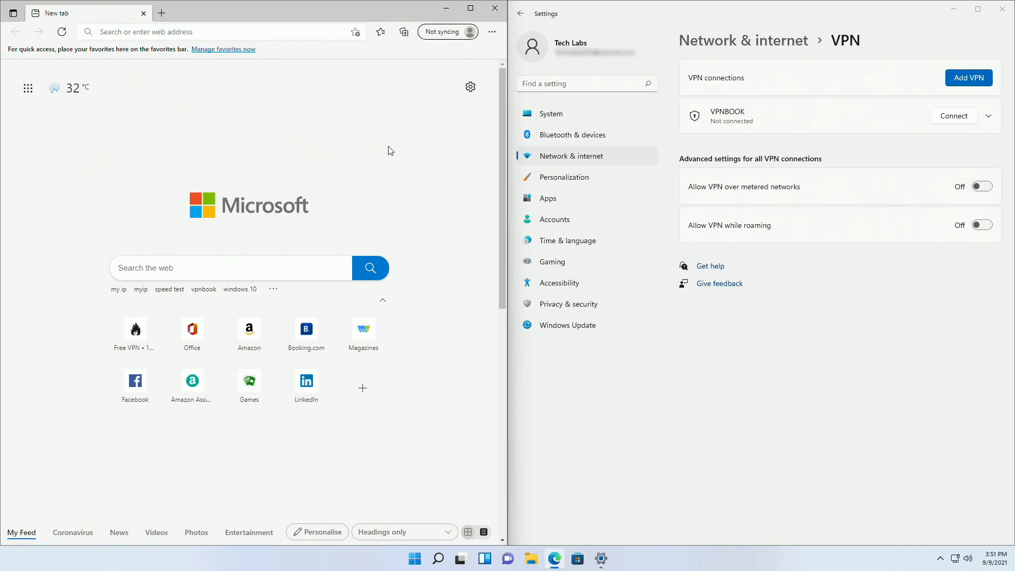
Step: Connect VPNBOOK, then refresh Edge's new tab so the weather updates
{"action": "left_click", "coordinate": [952, 116]}
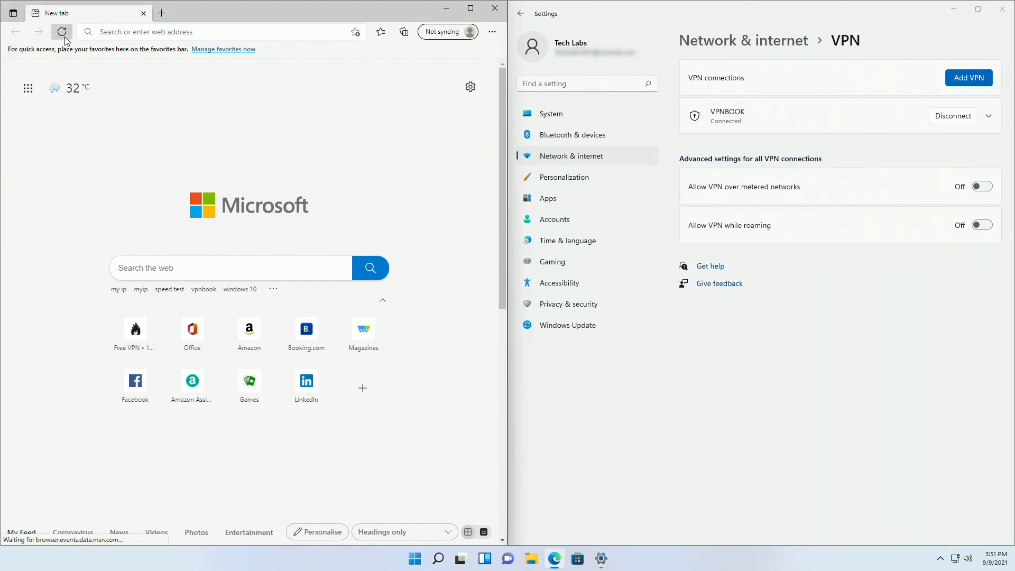
{"action": "left_click", "coordinate": [61, 32]}
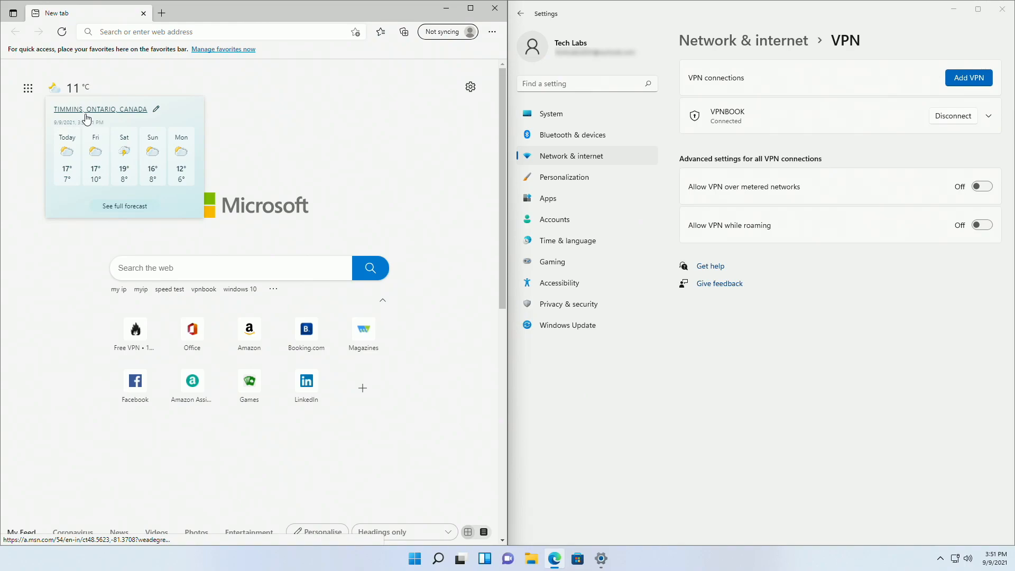
{"action": "mouse_move", "coordinate": [153, 156]}
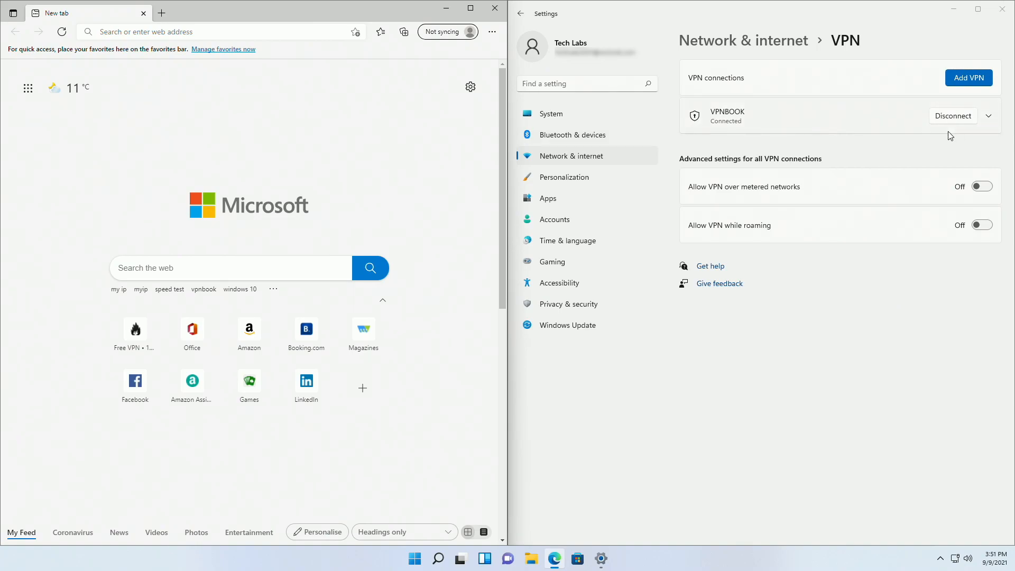
{"action": "mouse_move", "coordinate": [954, 127]}
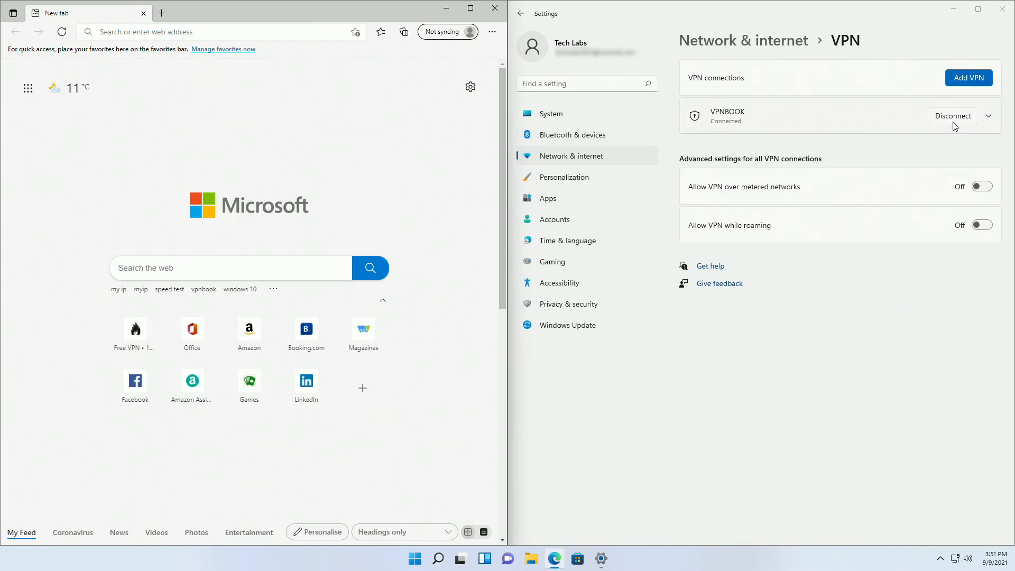